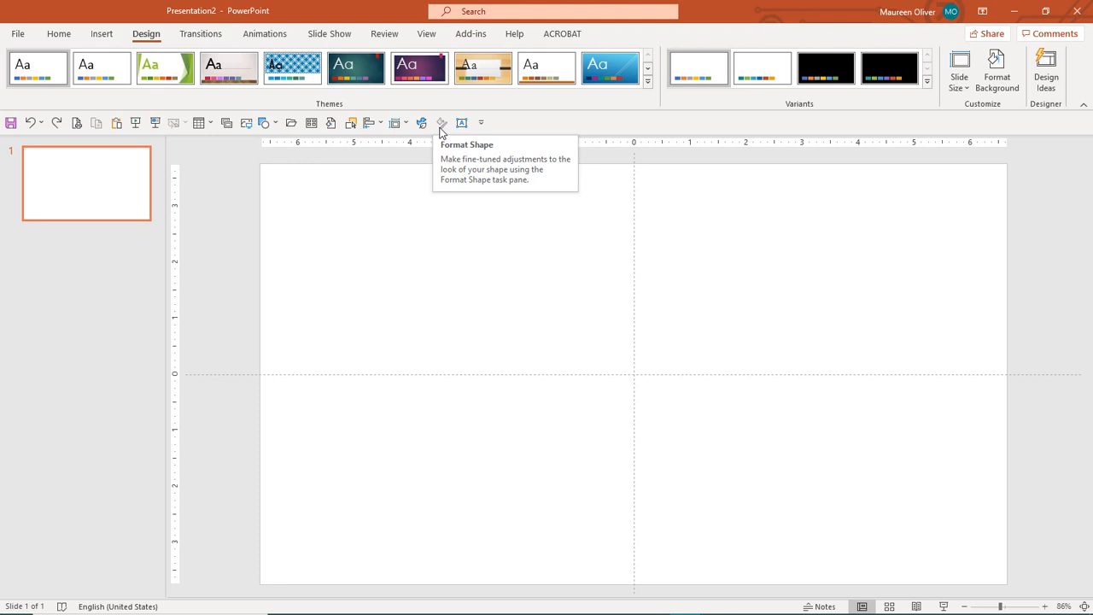
pyautogui.moveTo(293, 263)
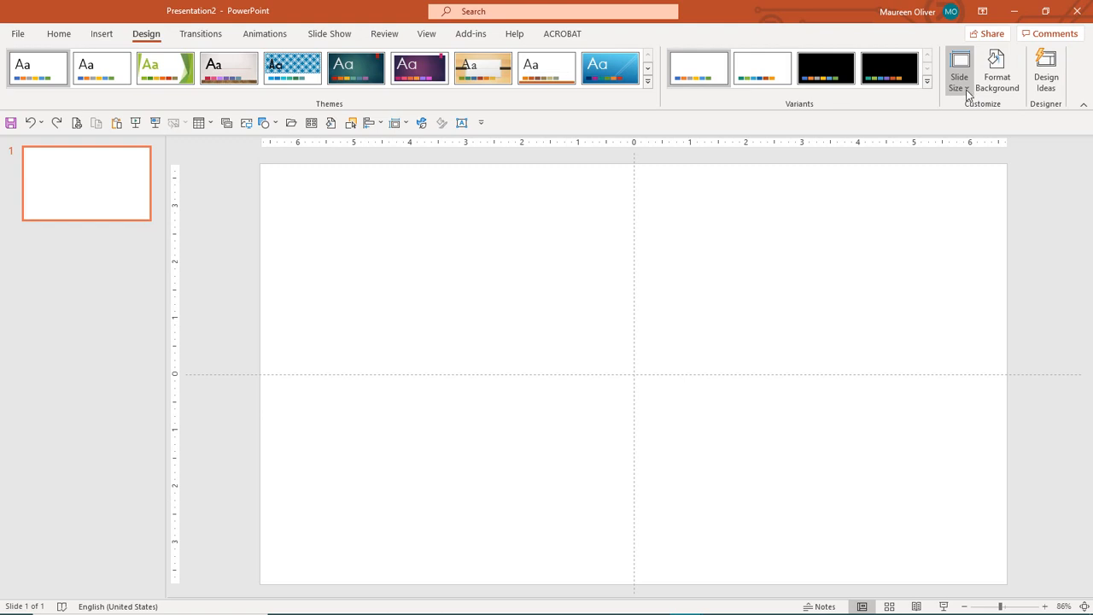
# Set a custom slide size of 8.5 × 11 inches in portrait orientation.
pyautogui.click(959, 70)
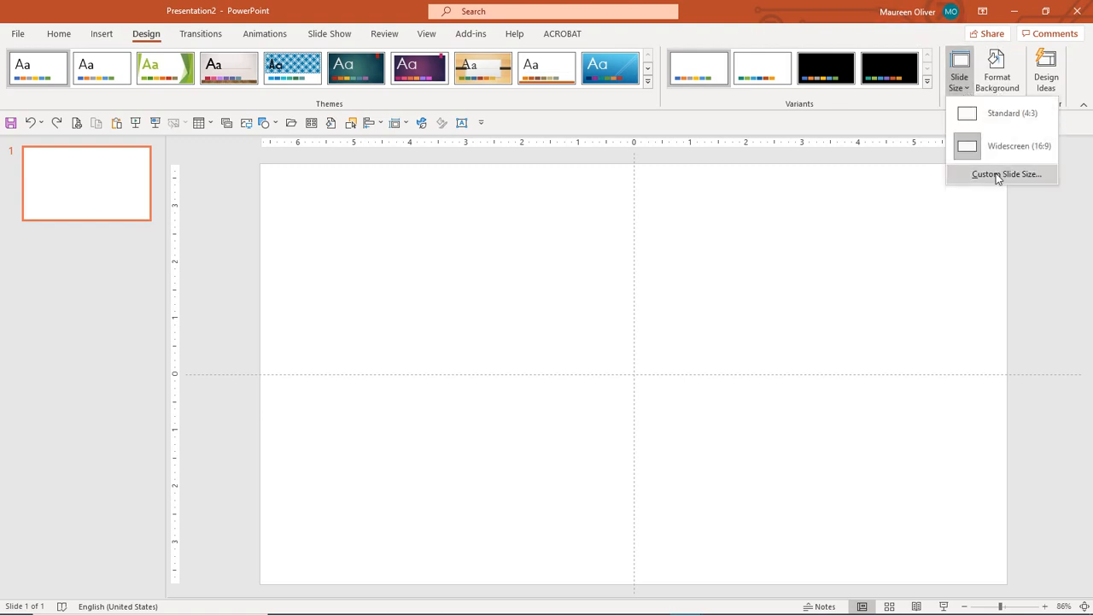
pyautogui.click(1007, 173)
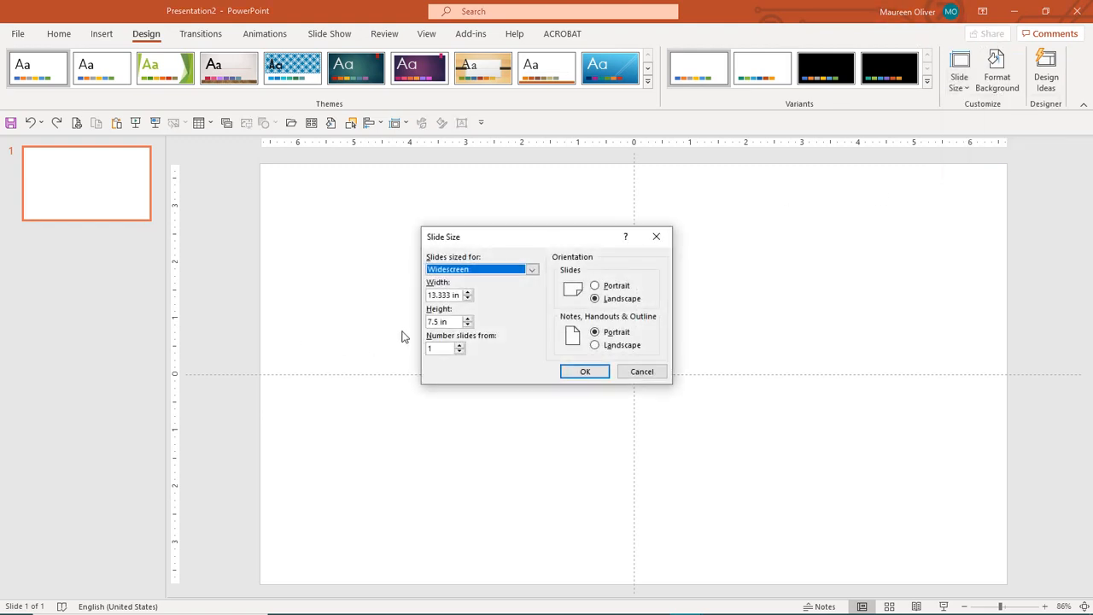
pyautogui.click(448, 294)
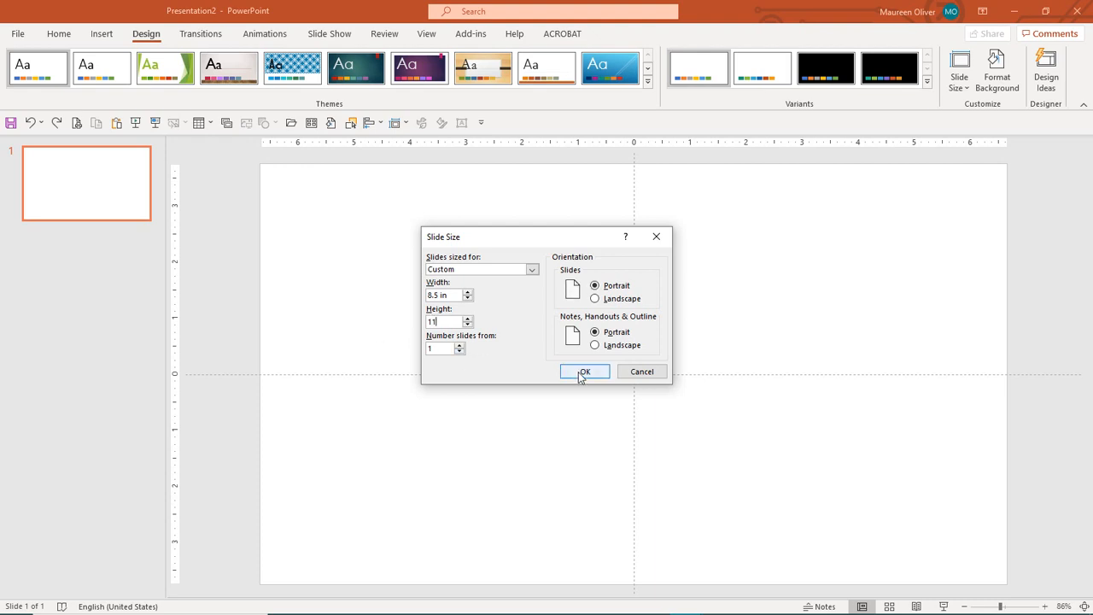
pyautogui.click(584, 371)
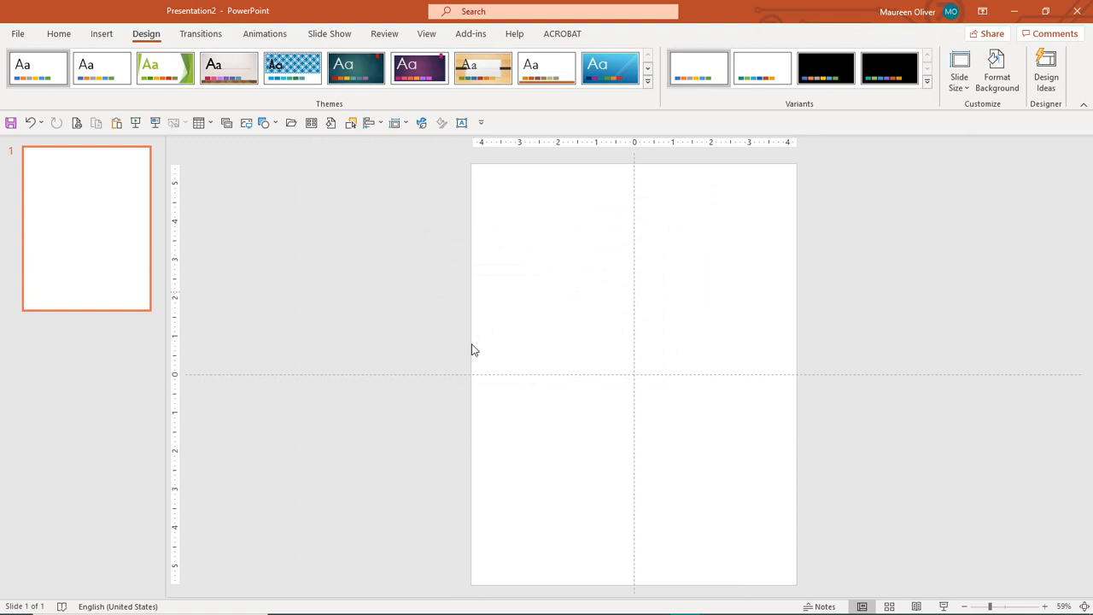
pyautogui.moveTo(902, 313)
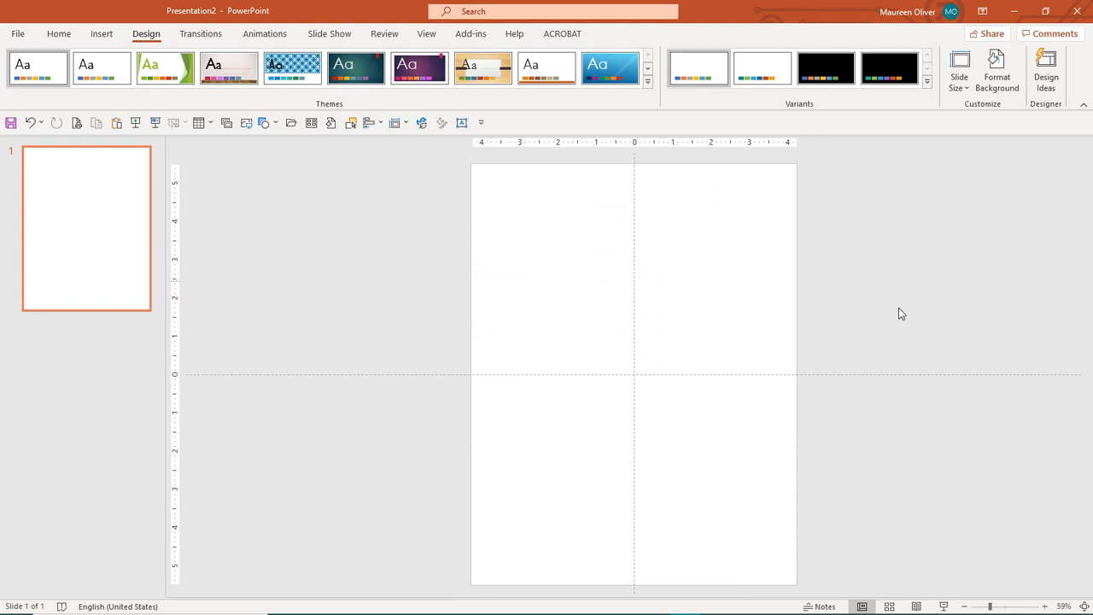
pyautogui.moveTo(810, 332)
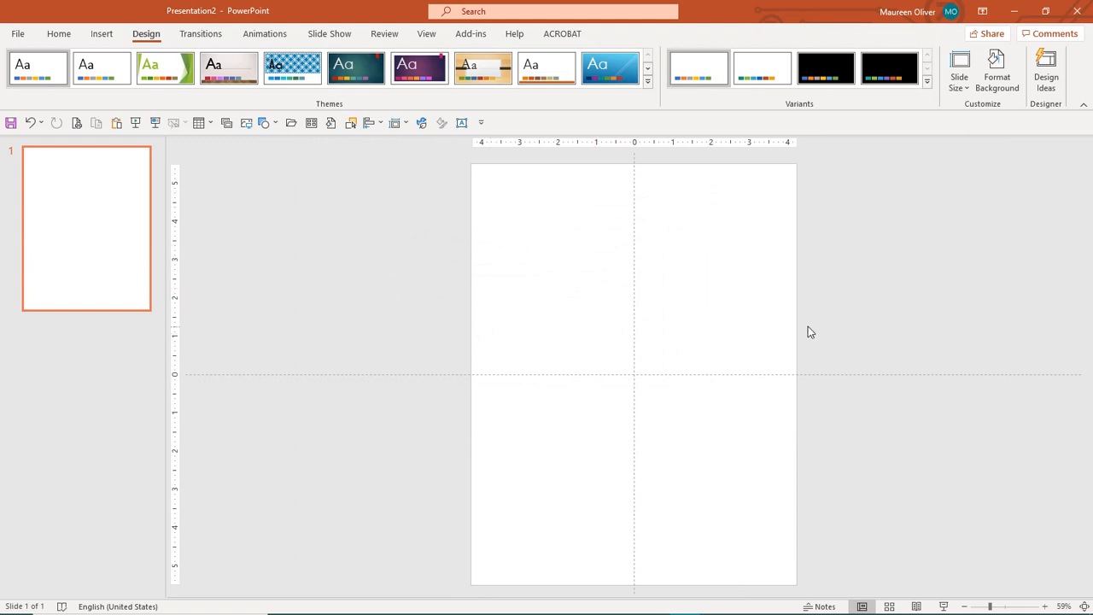
pyautogui.moveTo(538, 208)
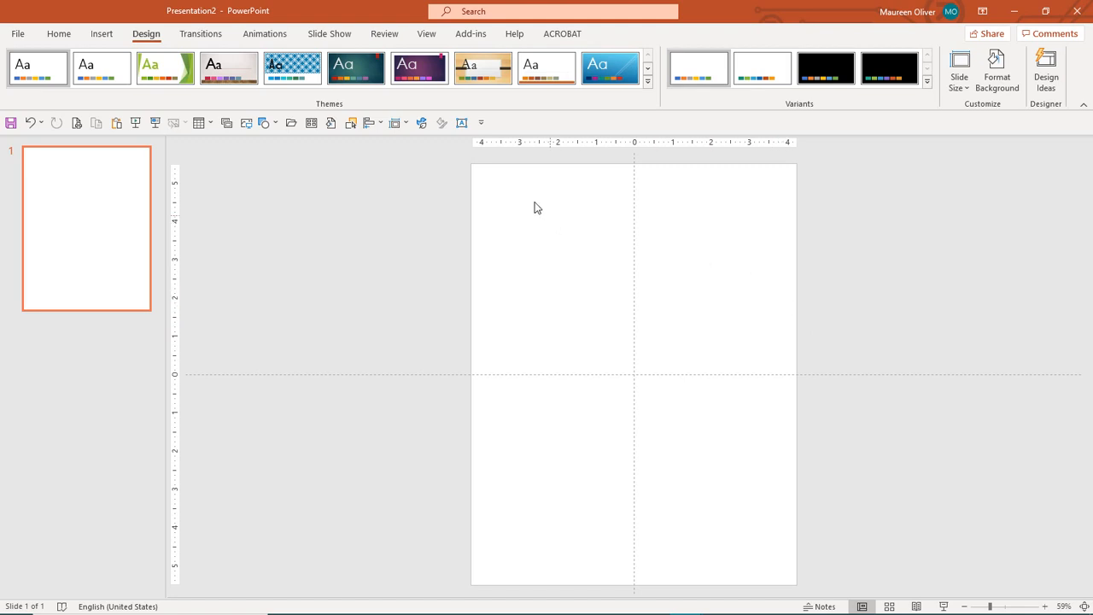
pyautogui.moveTo(719, 589)
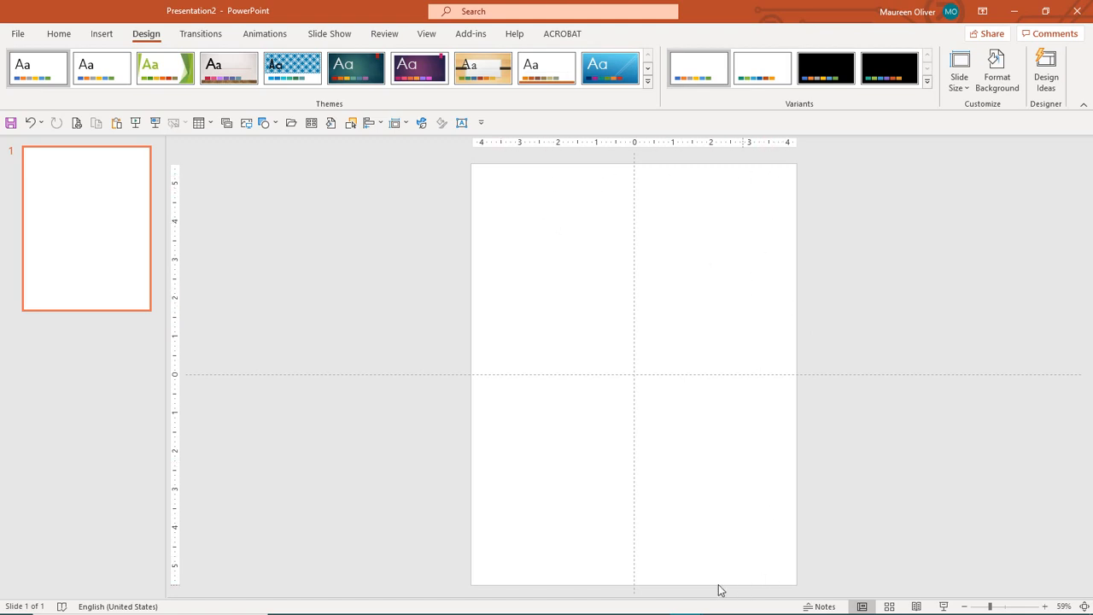
pyautogui.moveTo(836, 425)
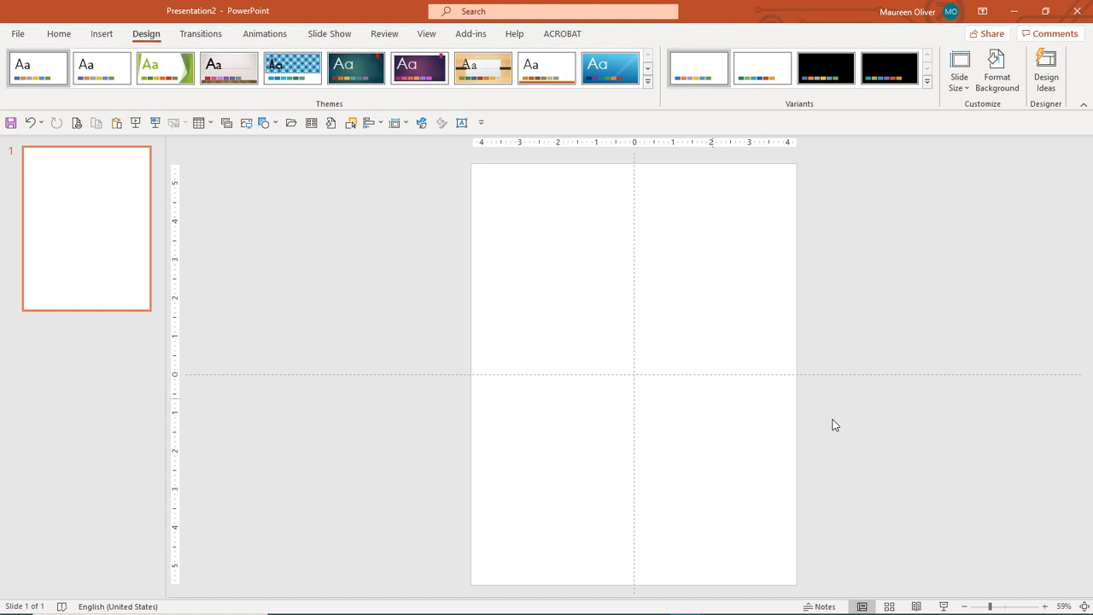
pyautogui.moveTo(730, 293)
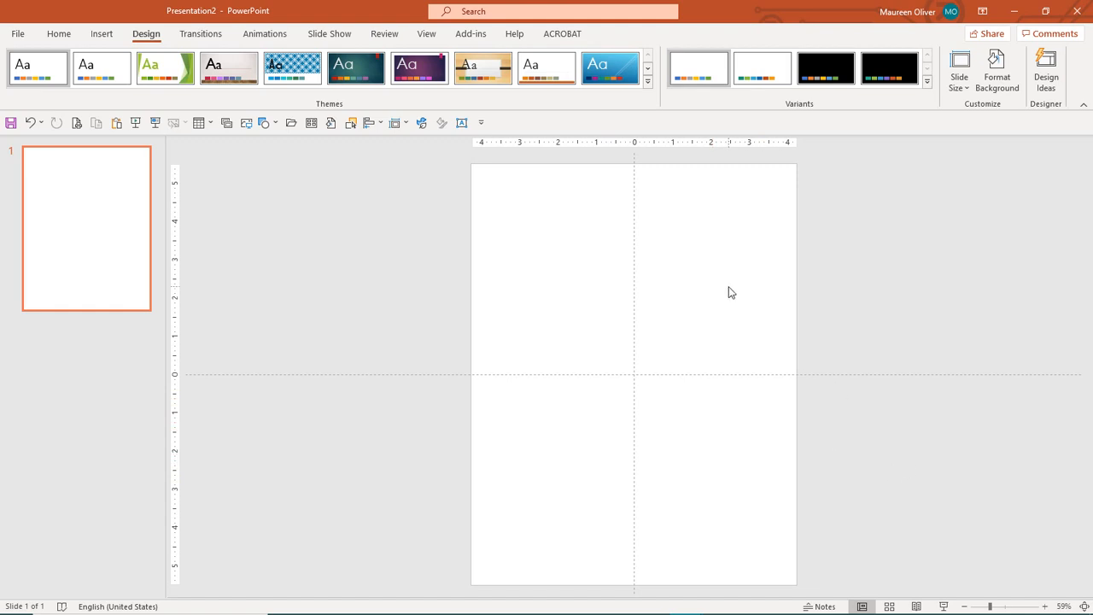
pyautogui.moveTo(632, 165)
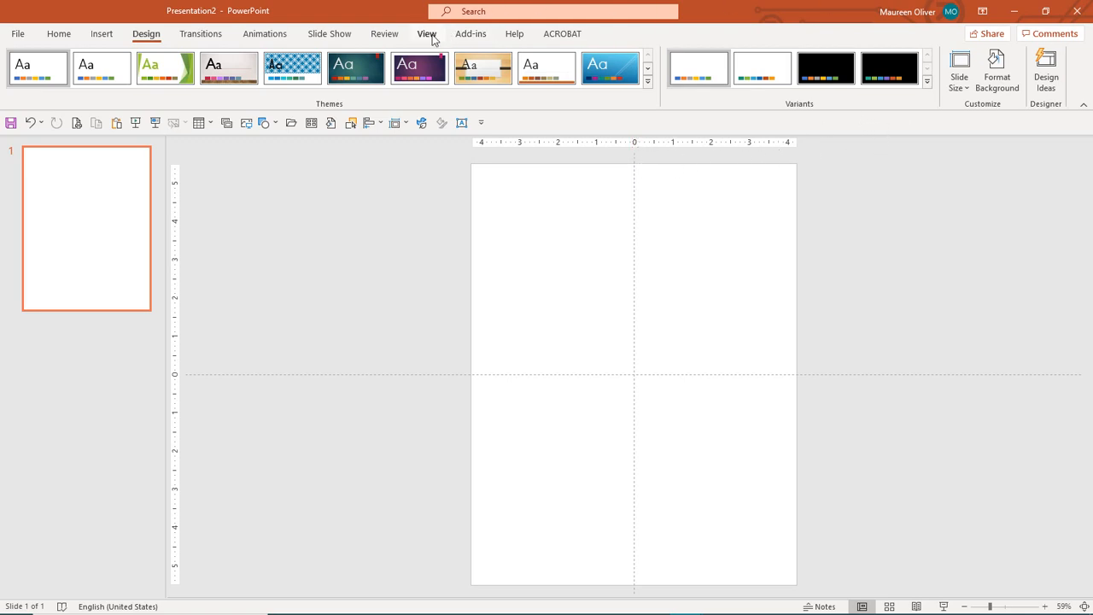
# Show the centre slide guides from View > Guides, briefly toggling them off and on.
pyautogui.click(426, 33)
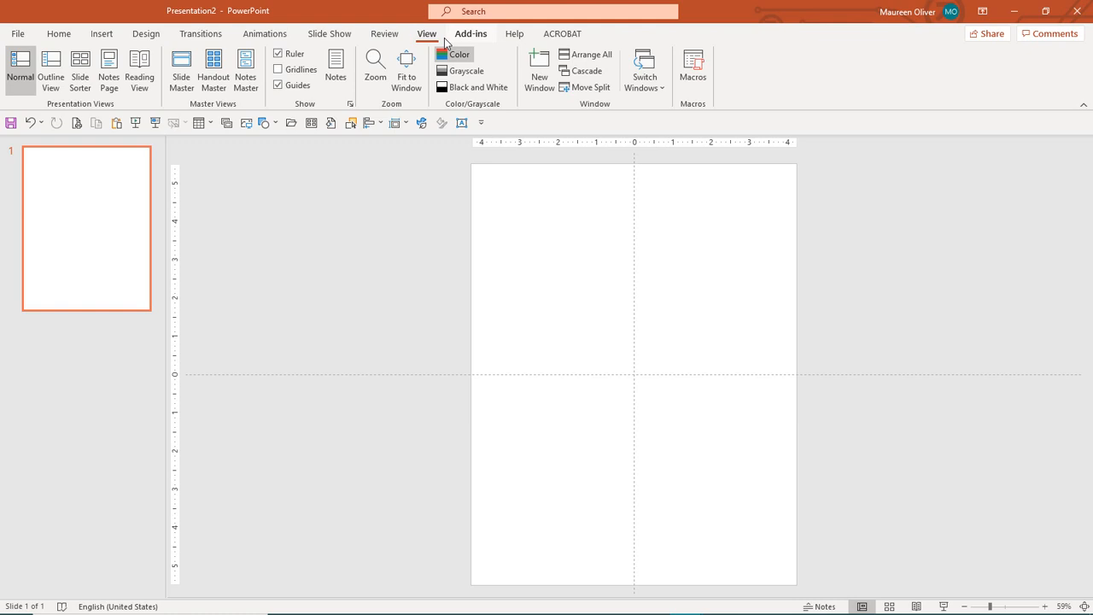
pyautogui.click(278, 84)
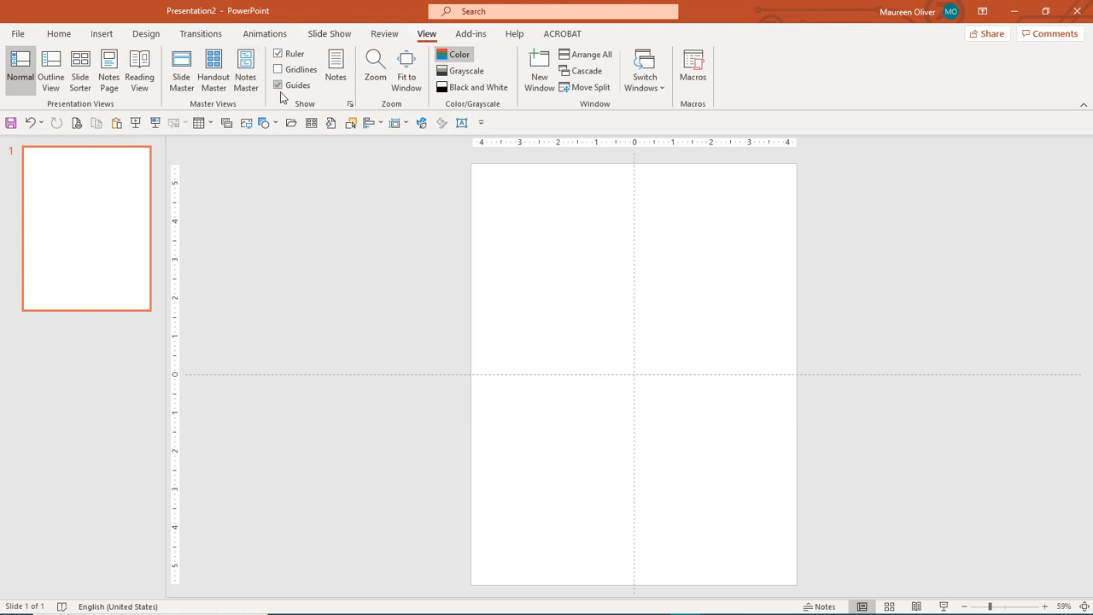
pyautogui.click(278, 85)
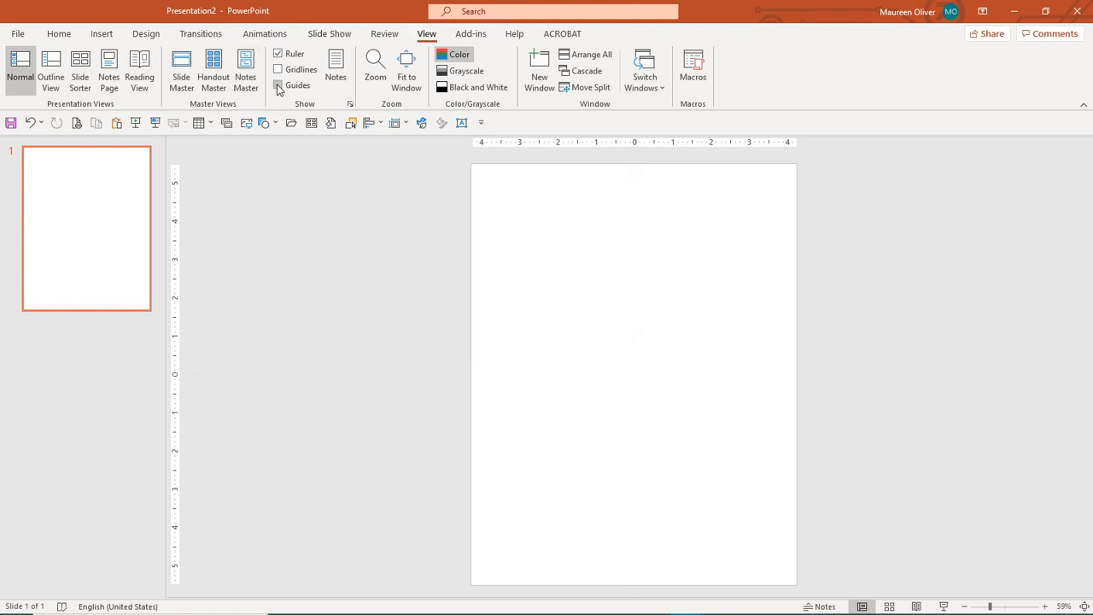
pyautogui.click(278, 84)
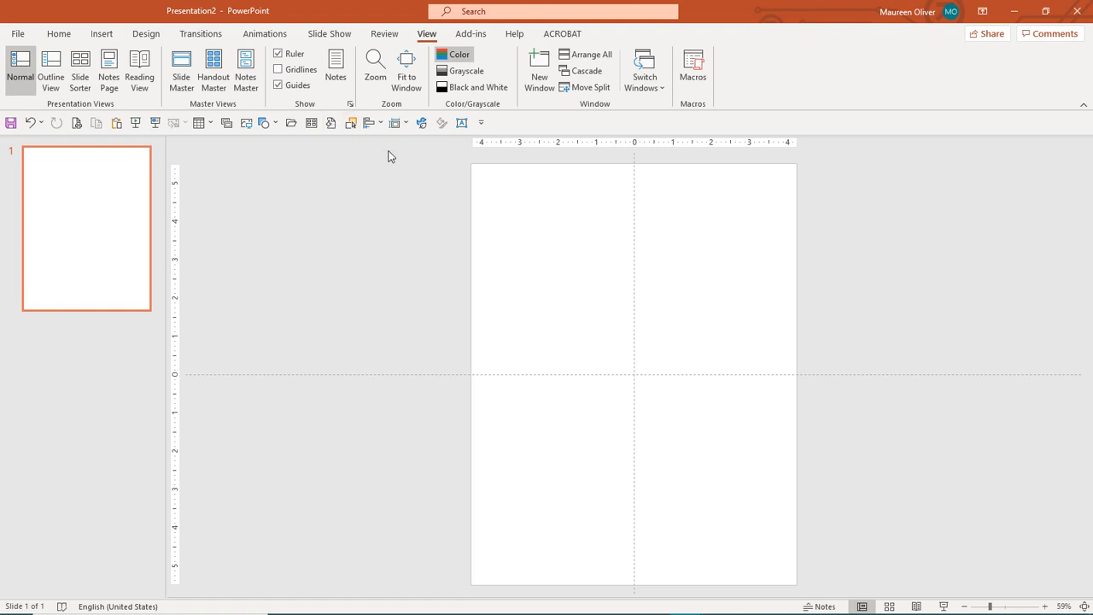
pyautogui.moveTo(640, 166)
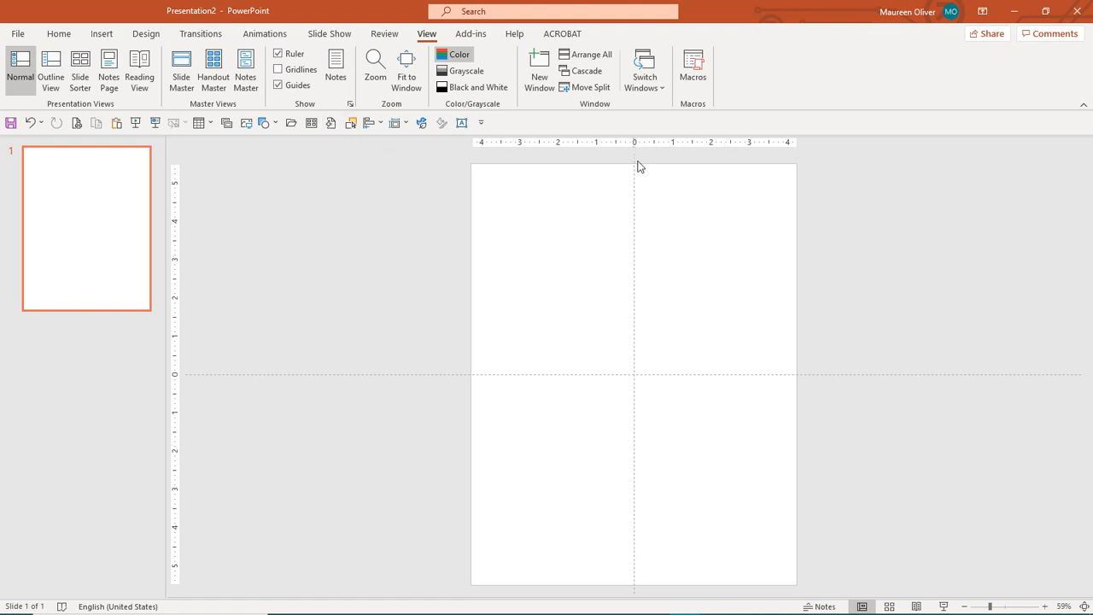
pyautogui.moveTo(643, 160)
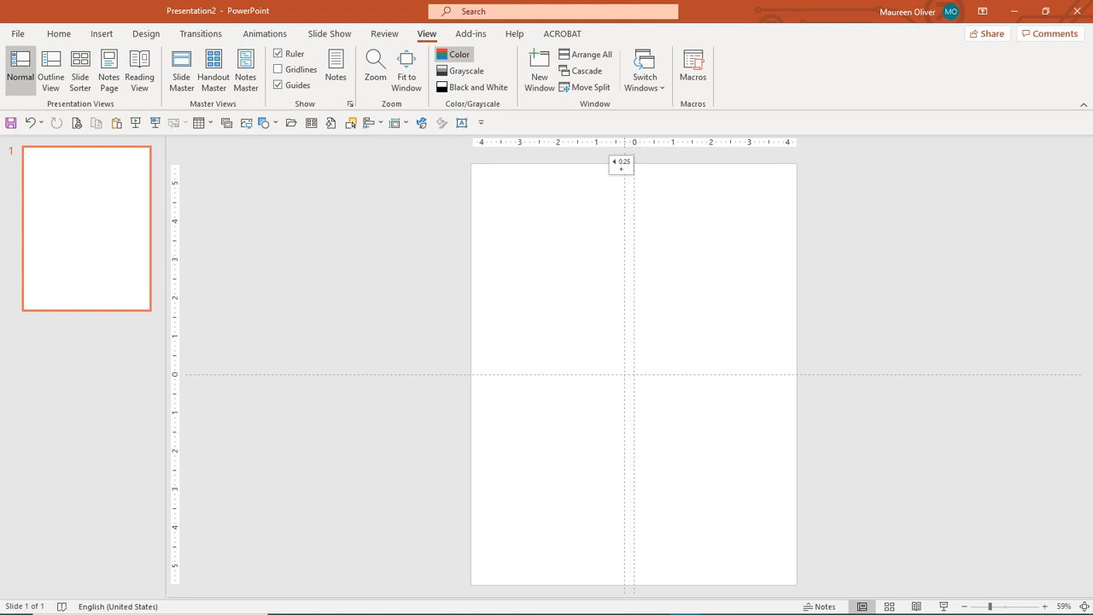
# Ctrl+drag copies of the centre vertical guide out to 3.75 left and 3.75 right.
pyautogui.moveTo(622, 164); pyautogui.dragTo(565, 167)
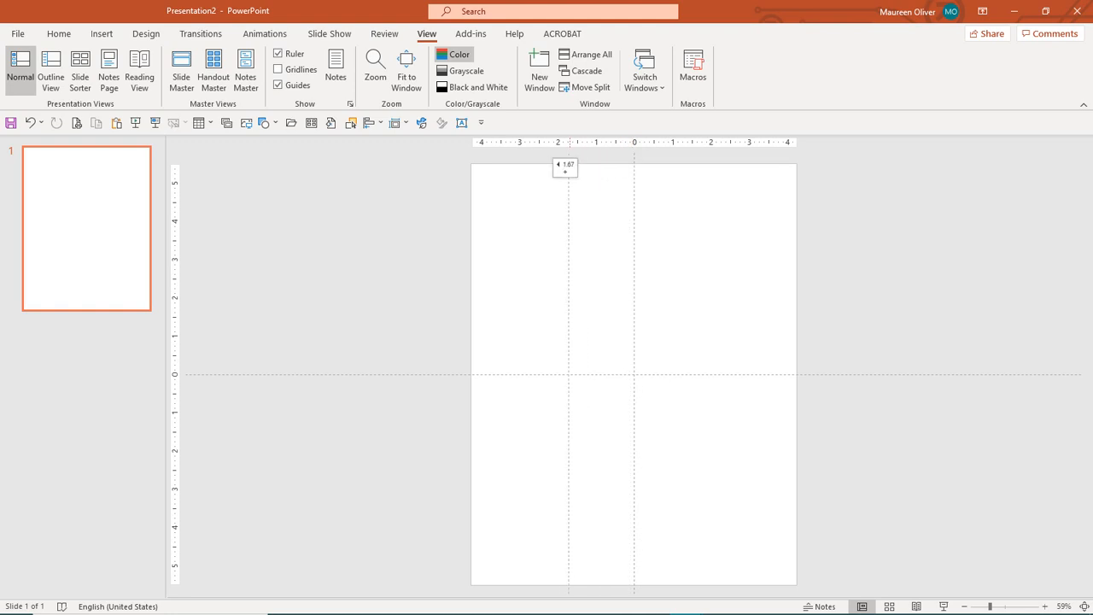
pyautogui.moveTo(566, 166); pyautogui.dragTo(499, 174)
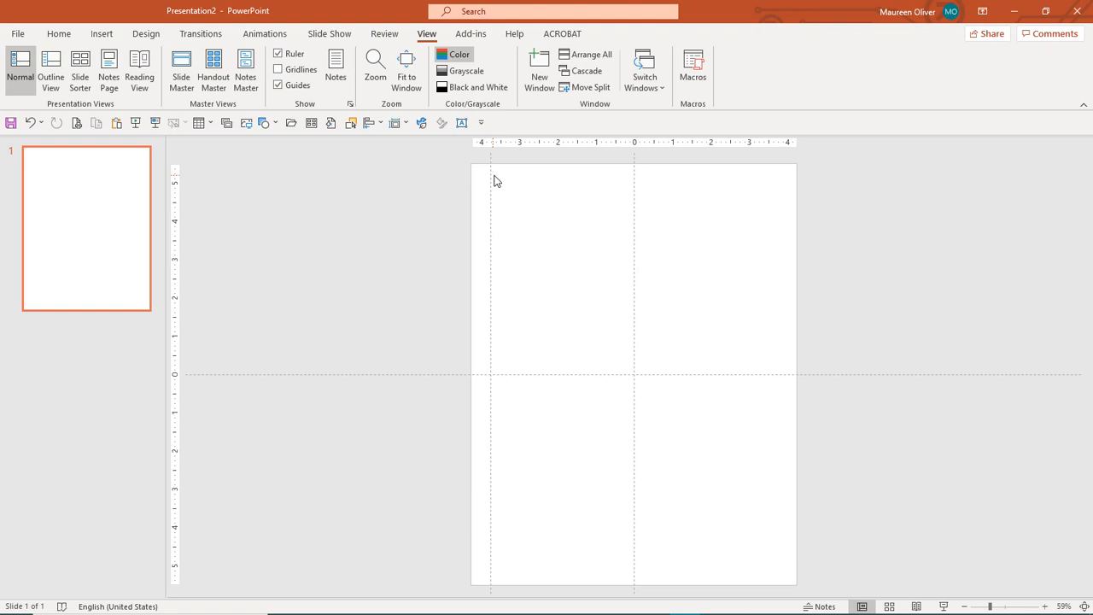
pyautogui.moveTo(635, 159)
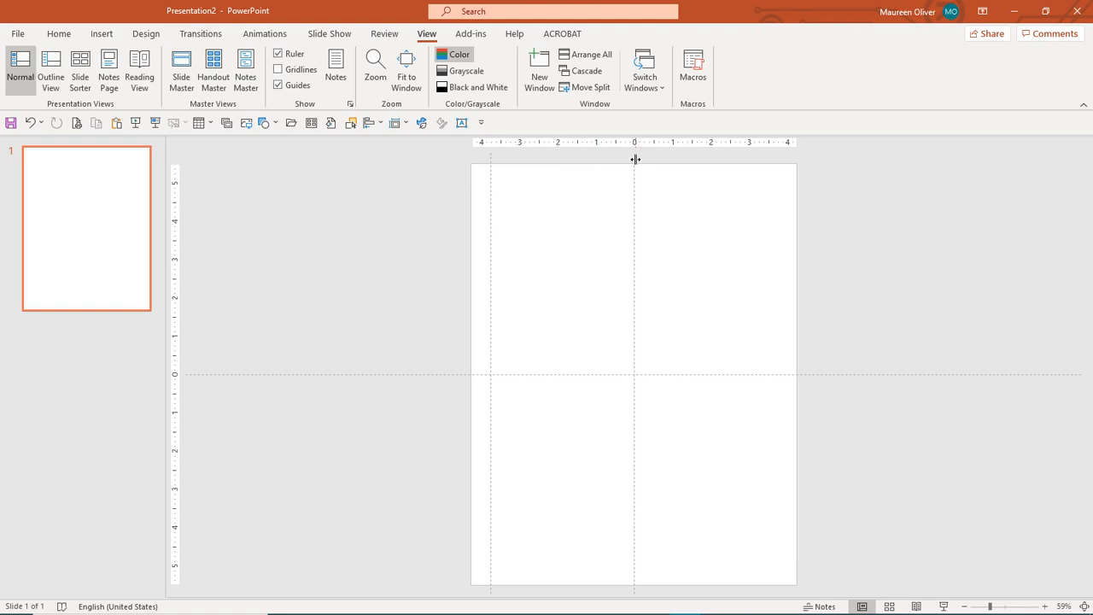
pyautogui.moveTo(620, 164)
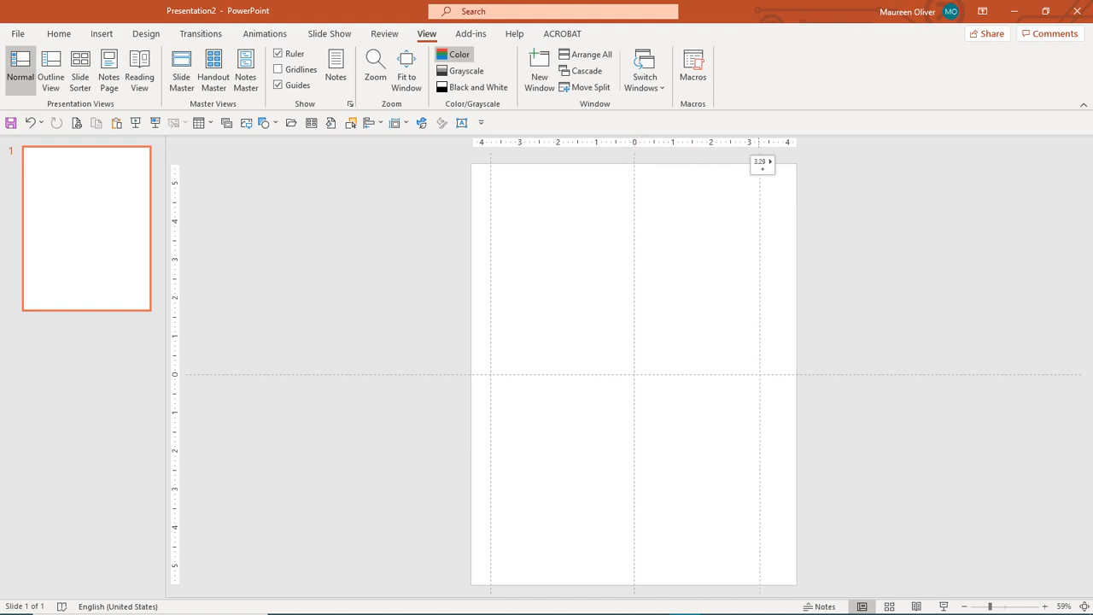
pyautogui.moveTo(758, 163); pyautogui.dragTo(780, 163)
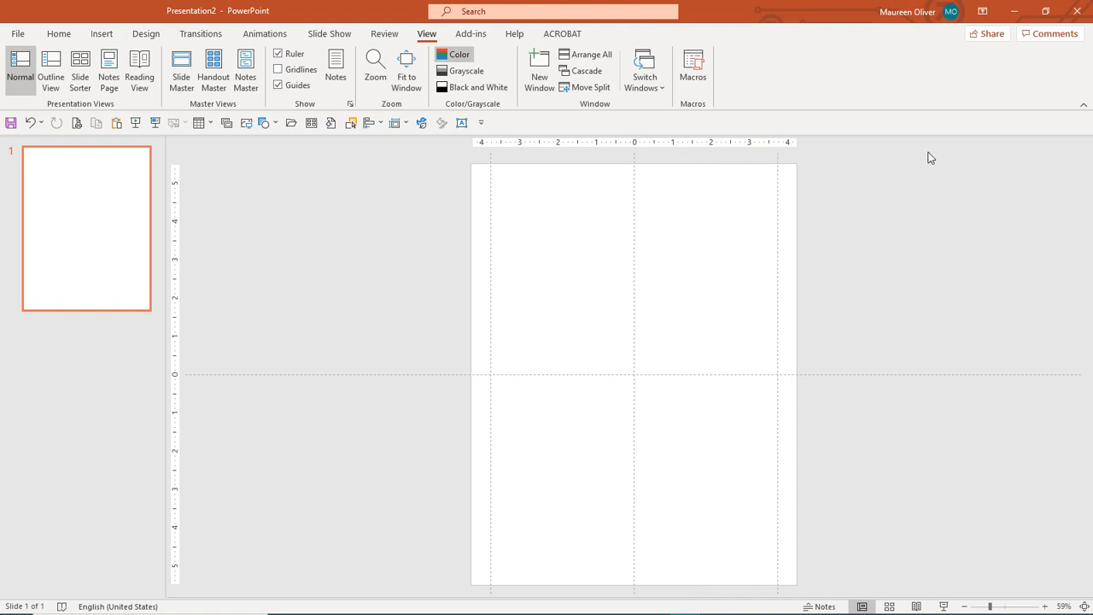
pyautogui.moveTo(444, 374)
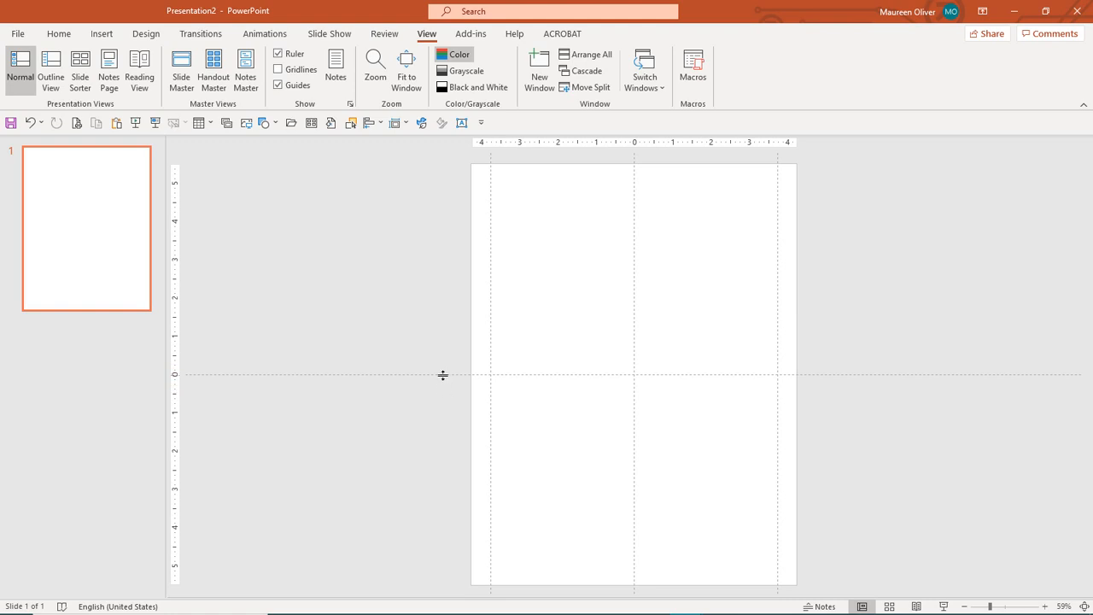
# Ctrl+drag a copy of the centre horizontal guide up to 5.00 near the top edge.
pyautogui.moveTo(443, 373); pyautogui.dragTo(442, 186)
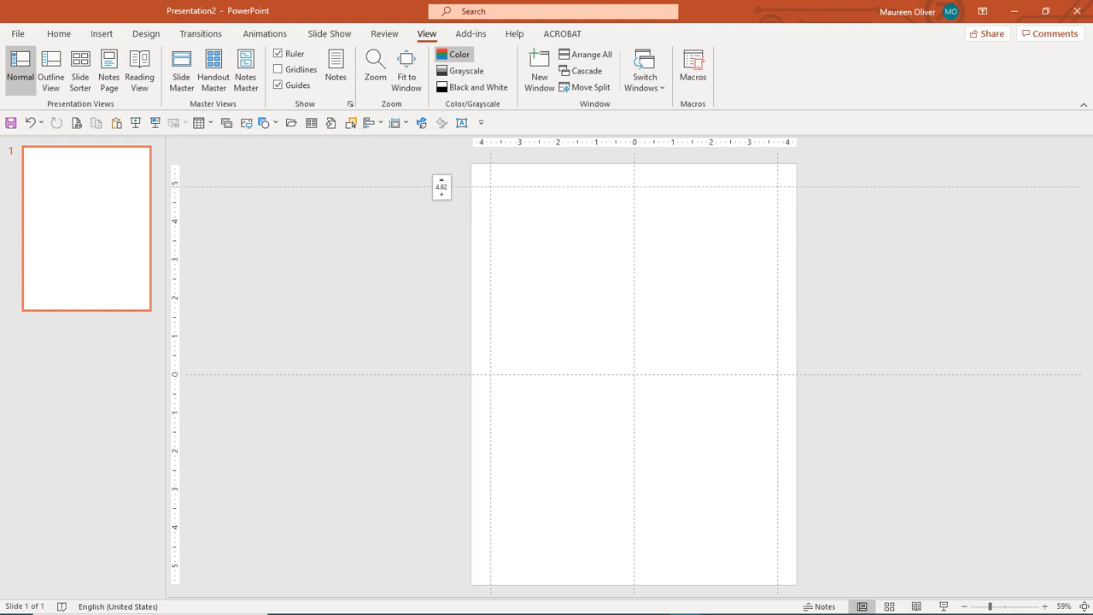
pyautogui.click(442, 178)
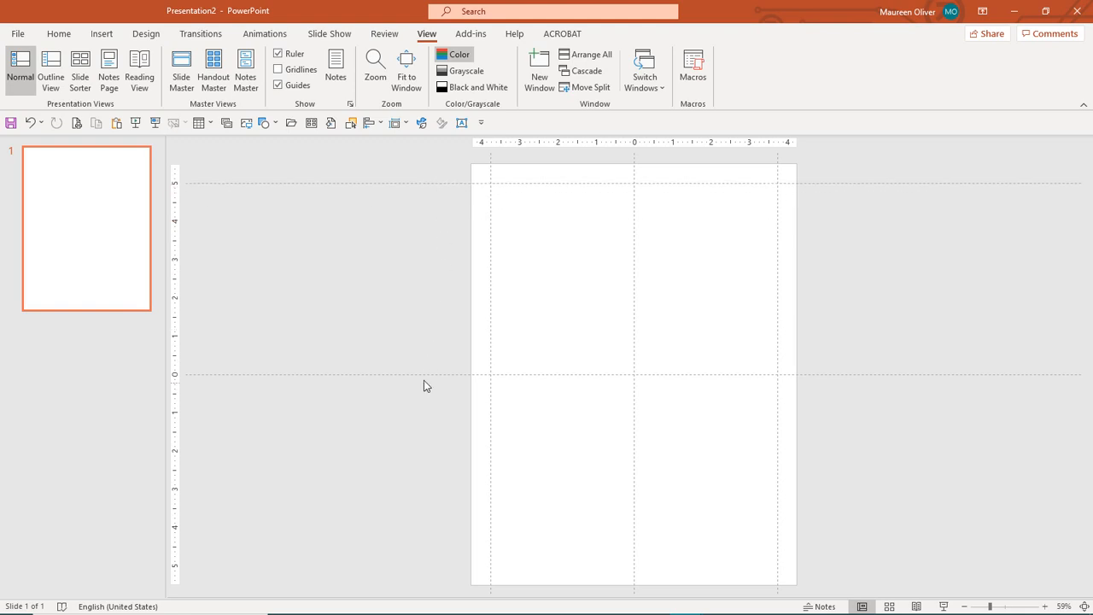
pyautogui.moveTo(426, 376)
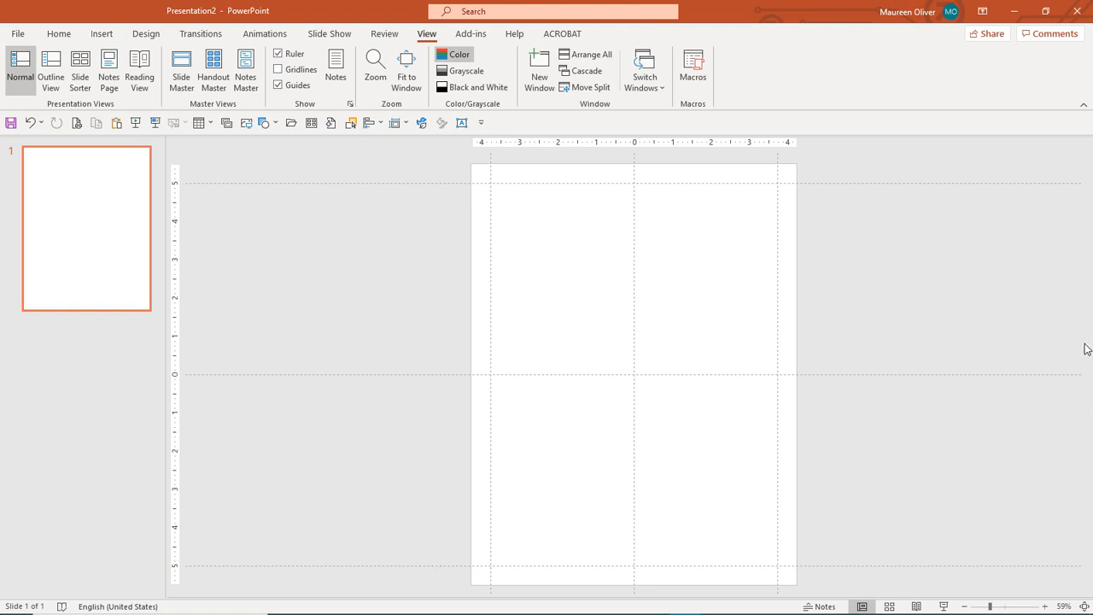
pyautogui.moveTo(496, 183)
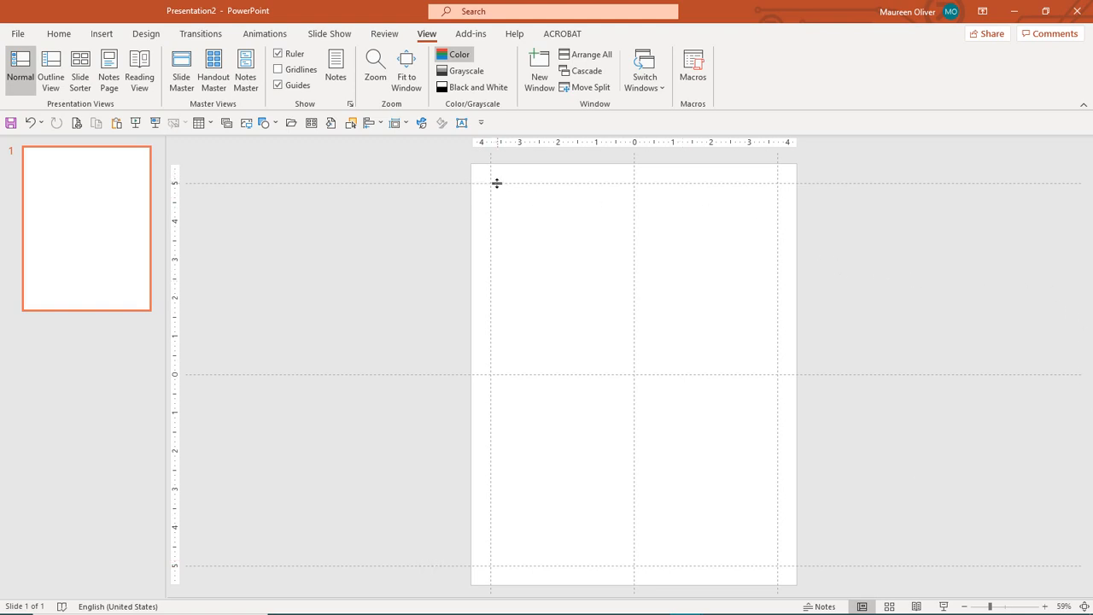
pyautogui.moveTo(769, 556)
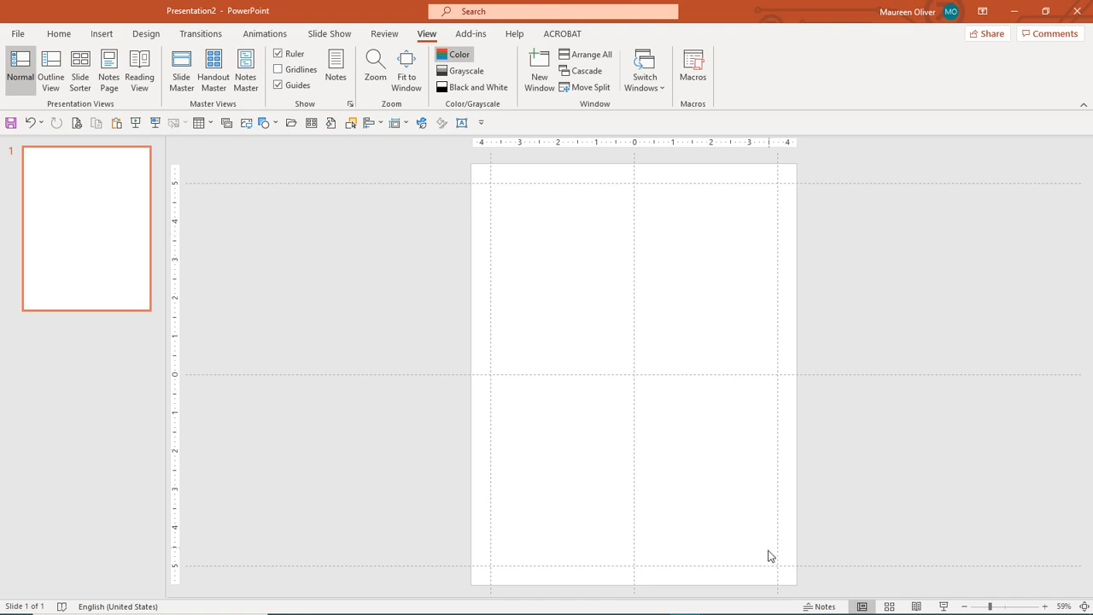
pyautogui.moveTo(507, 198)
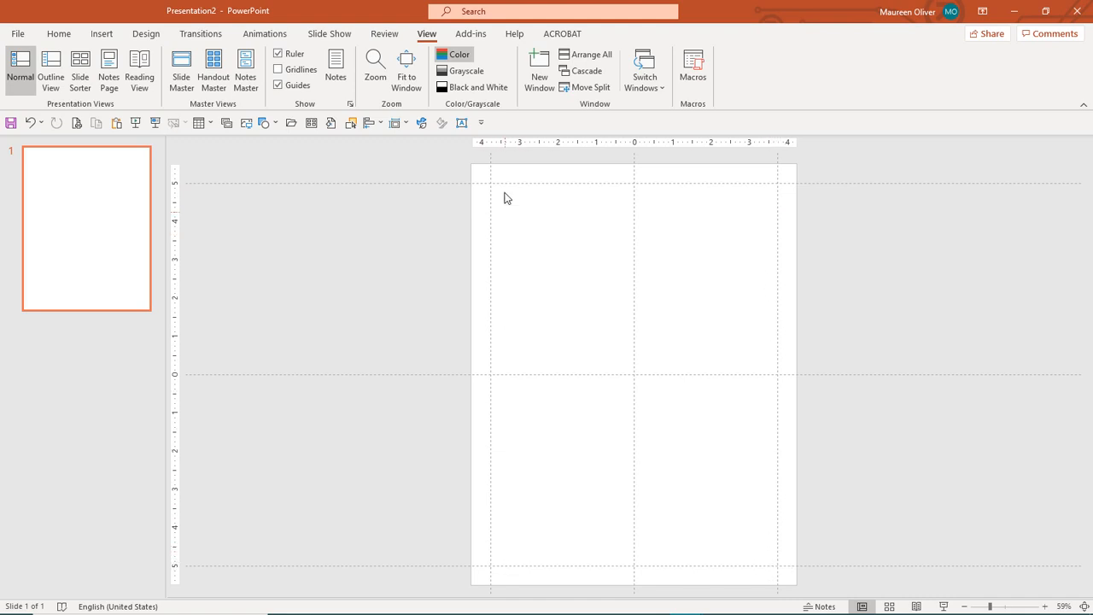
pyautogui.moveTo(763, 345)
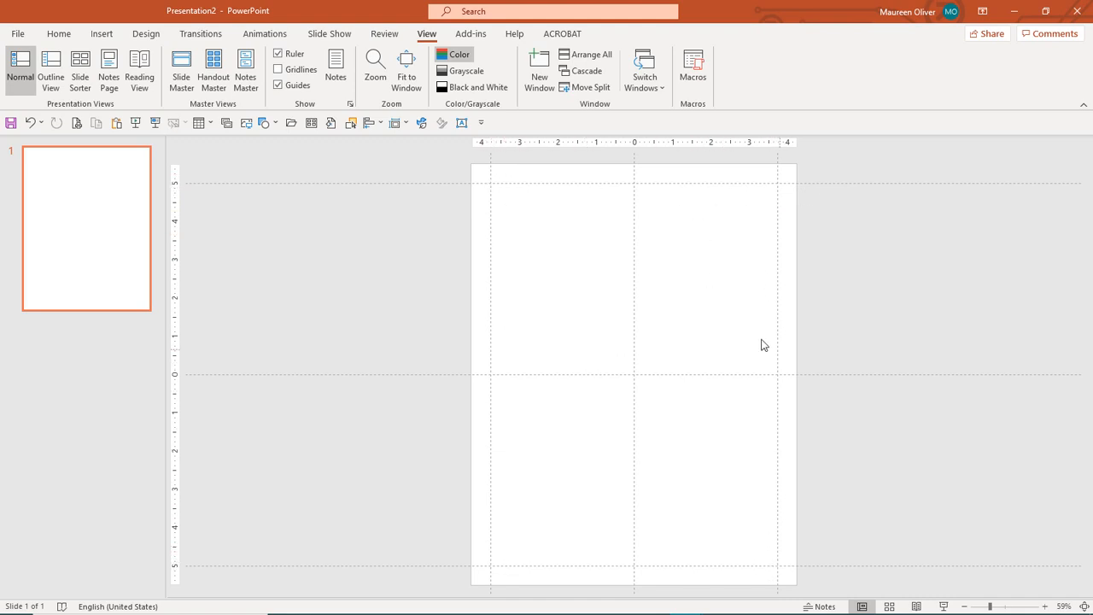
pyautogui.moveTo(799, 25)
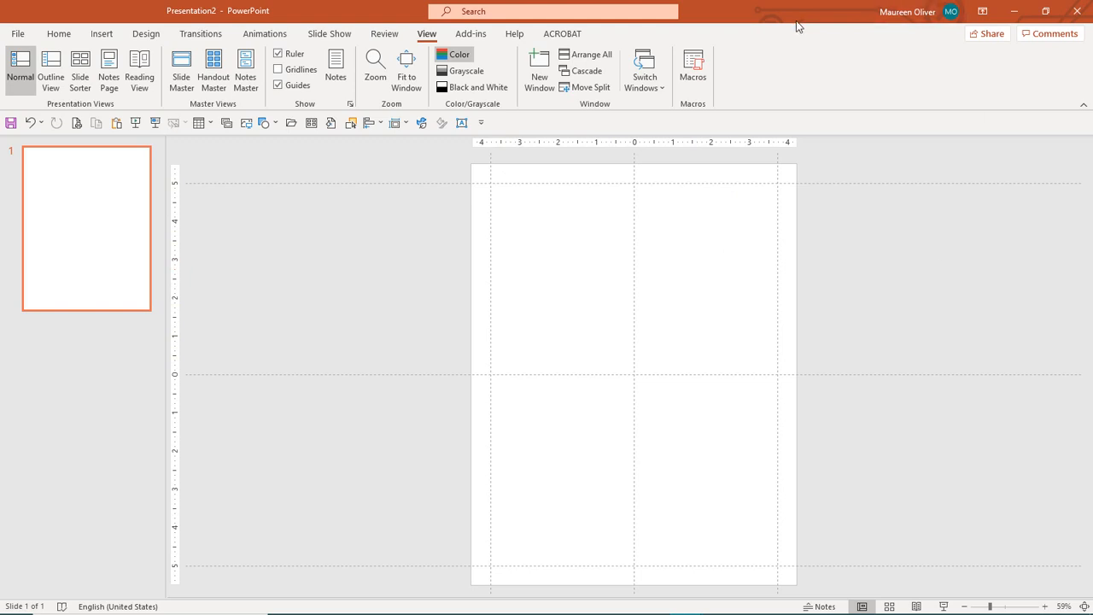